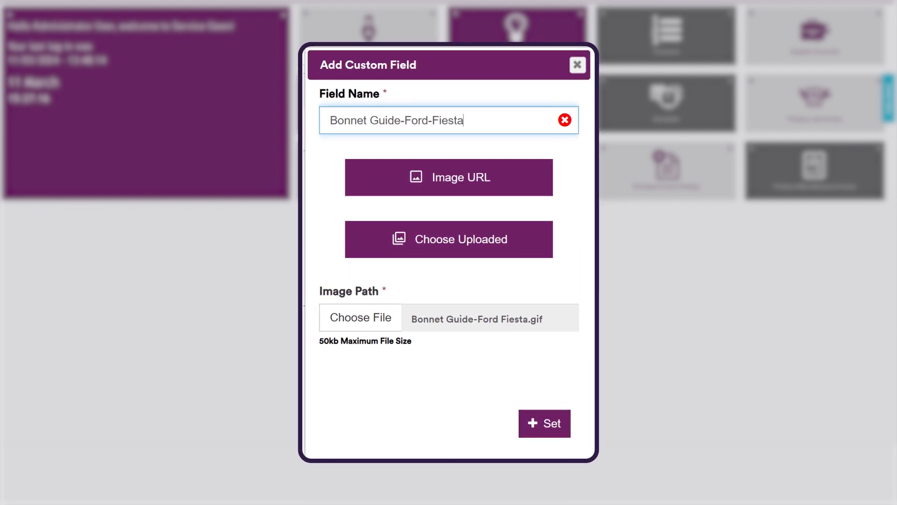
# Step: Submit the 'Bonnet Guide-Ford-Fiesta' field with its GIF image, triggering the 'less than 50KB' size error
pyautogui.click(543, 422)
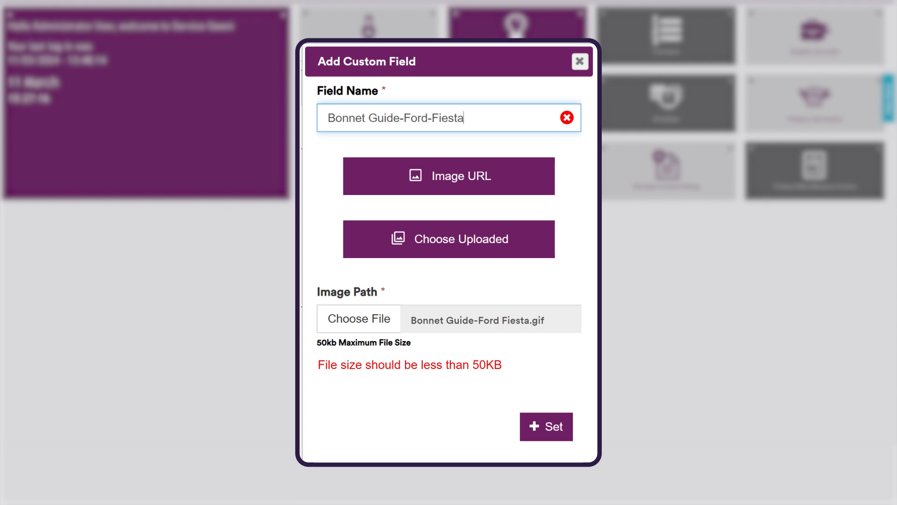